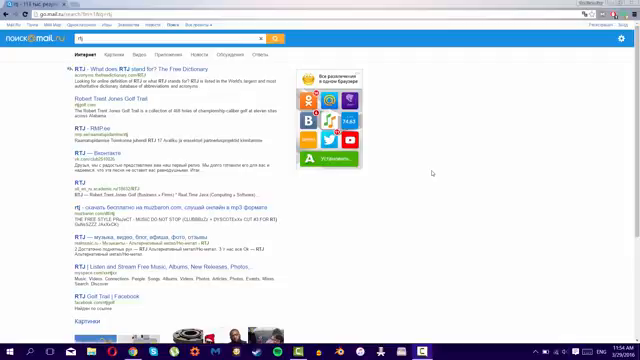
pyautogui.moveTo(176, 104)
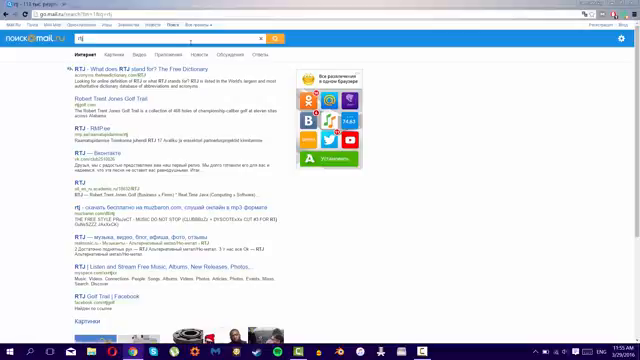
pyautogui.moveTo(293, 65)
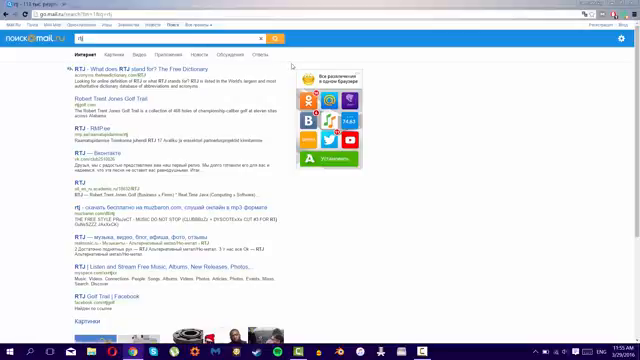
# Open Chrome's settings, then search 'regedit' from the Windows Start menu
pyautogui.click(633, 8)
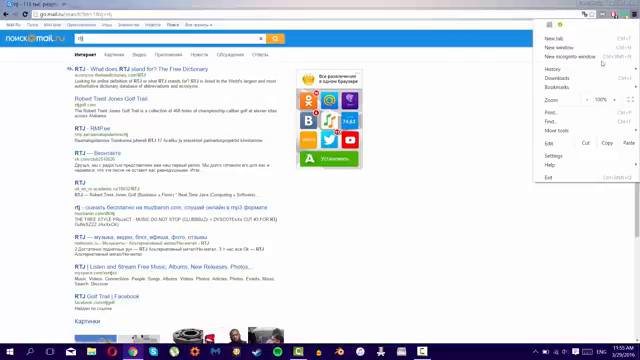
pyautogui.click(550, 160)
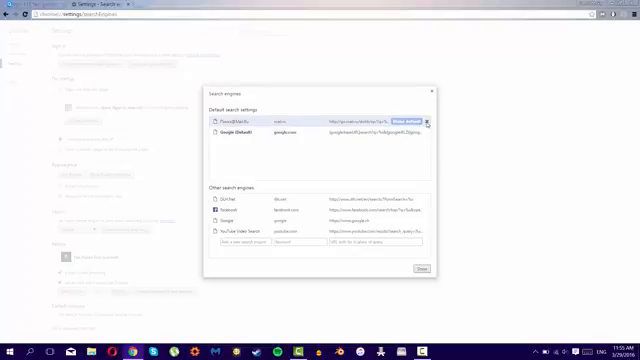
pyautogui.moveTo(428, 122)
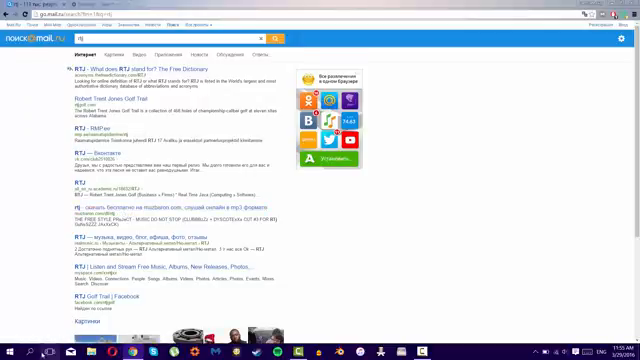
pyautogui.click(12, 351)
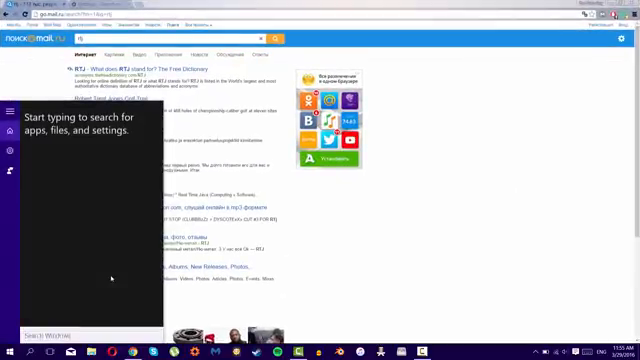
pyautogui.write('regedit')
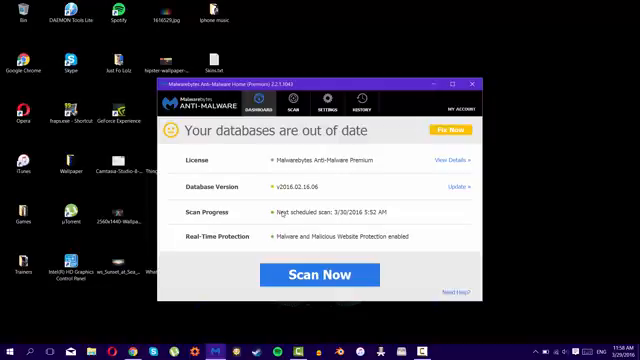
pyautogui.moveTo(312, 178)
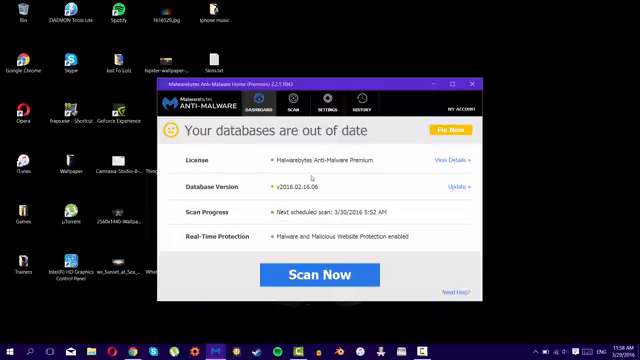
# Choose Custom Scan under the Scan tab and open its configuration
pyautogui.click(291, 103)
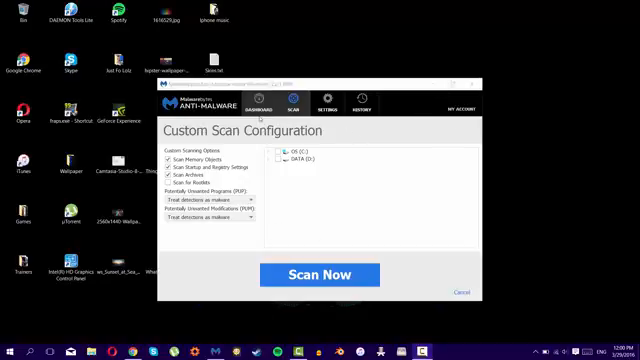
pyautogui.click(294, 150)
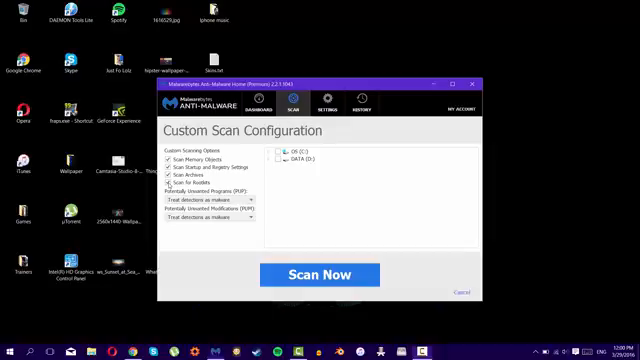
# Enable rootkit scanning and select only the OS (C:) drive, leaving DATA (D:) unticked
pyautogui.click(295, 160)
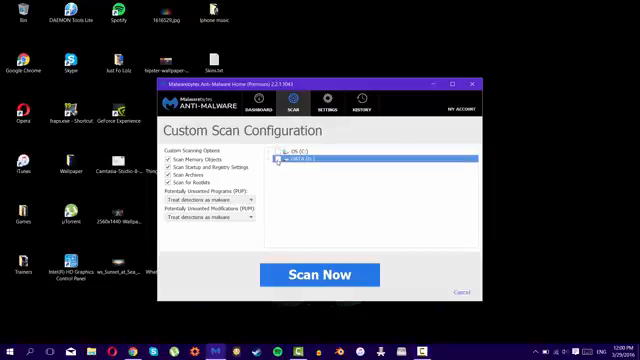
pyautogui.click(295, 150)
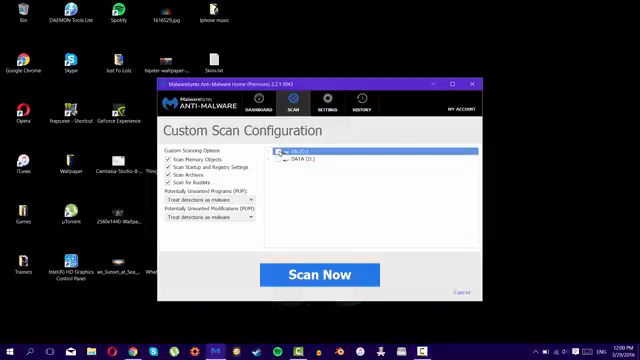
pyautogui.click(300, 160)
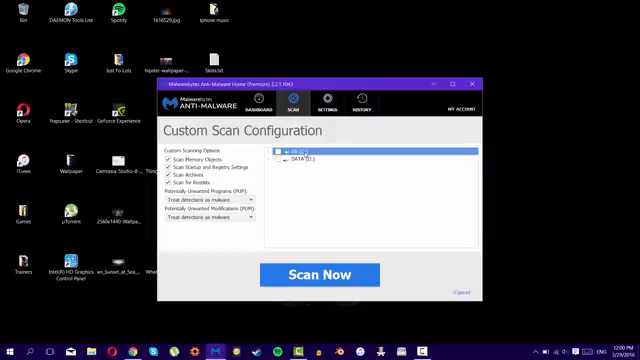
pyautogui.click(295, 150)
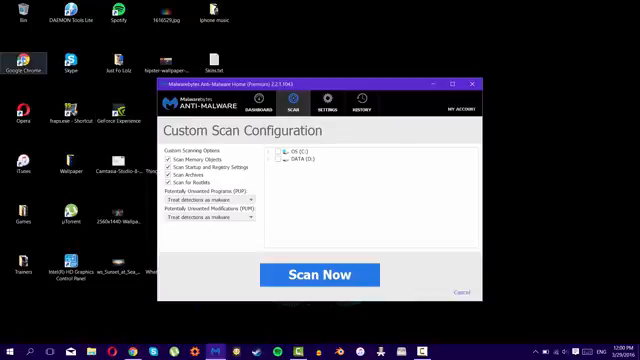
pyautogui.click(300, 160)
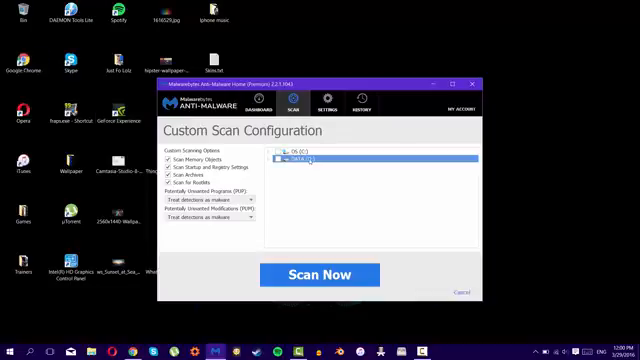
pyautogui.click(267, 162)
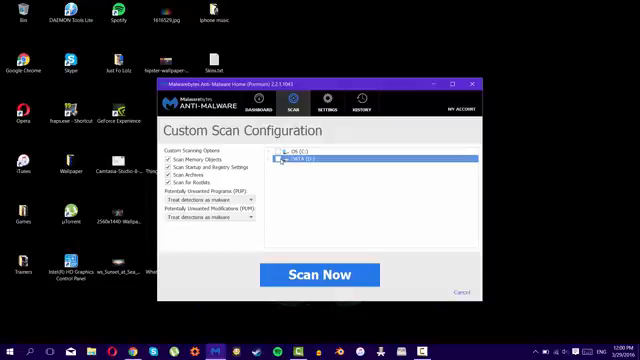
pyautogui.click(300, 156)
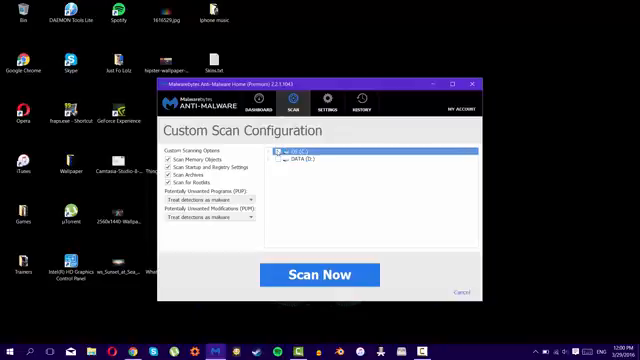
pyautogui.click(280, 153)
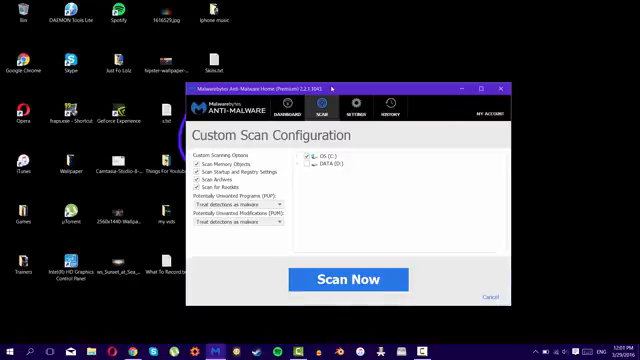
pyautogui.moveTo(262, 315)
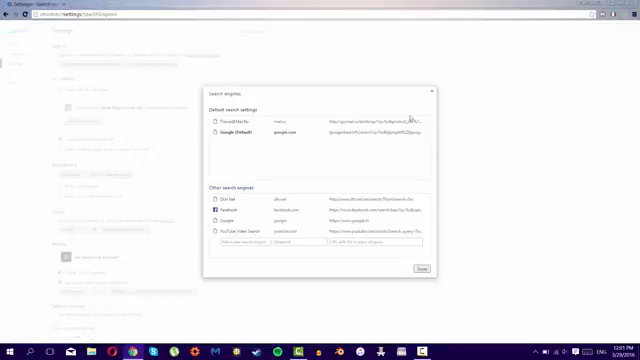
pyautogui.click(408, 113)
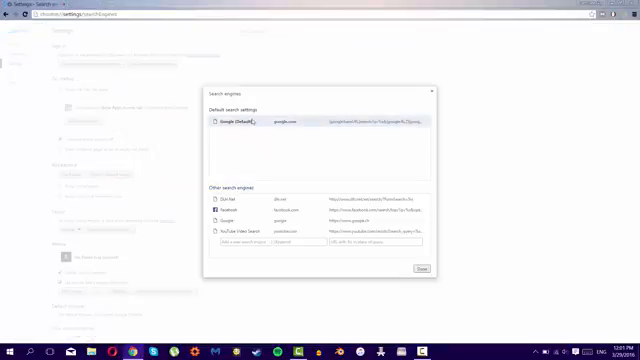
pyautogui.click(418, 268)
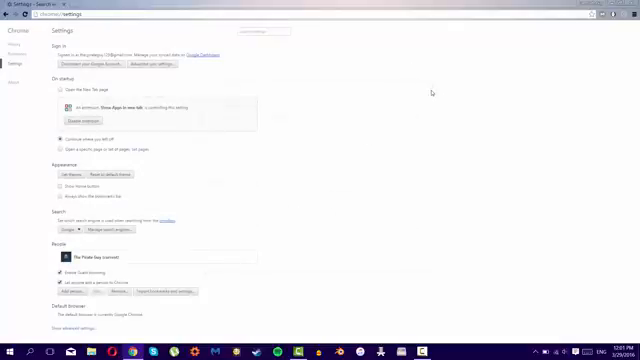
pyautogui.moveTo(424, 94)
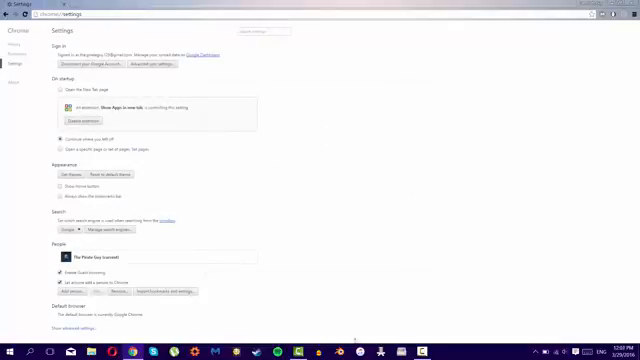